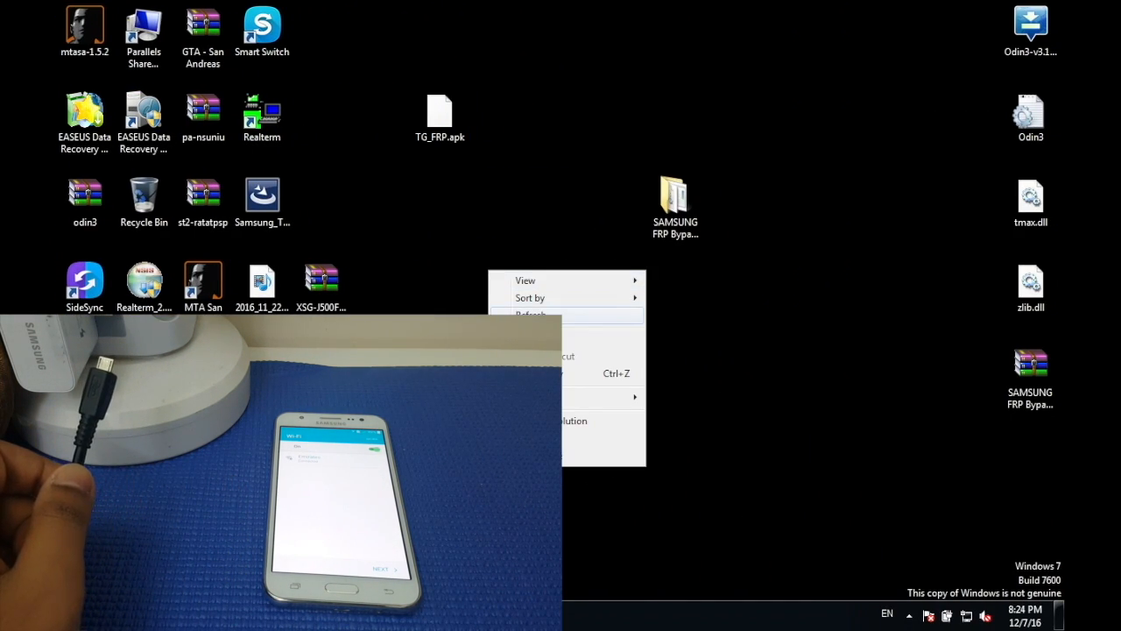
# - Refresh the desktop so TG_FRP.apk appears beside the Samsung FRP folder, then deselect it
pyautogui.click(540, 266)
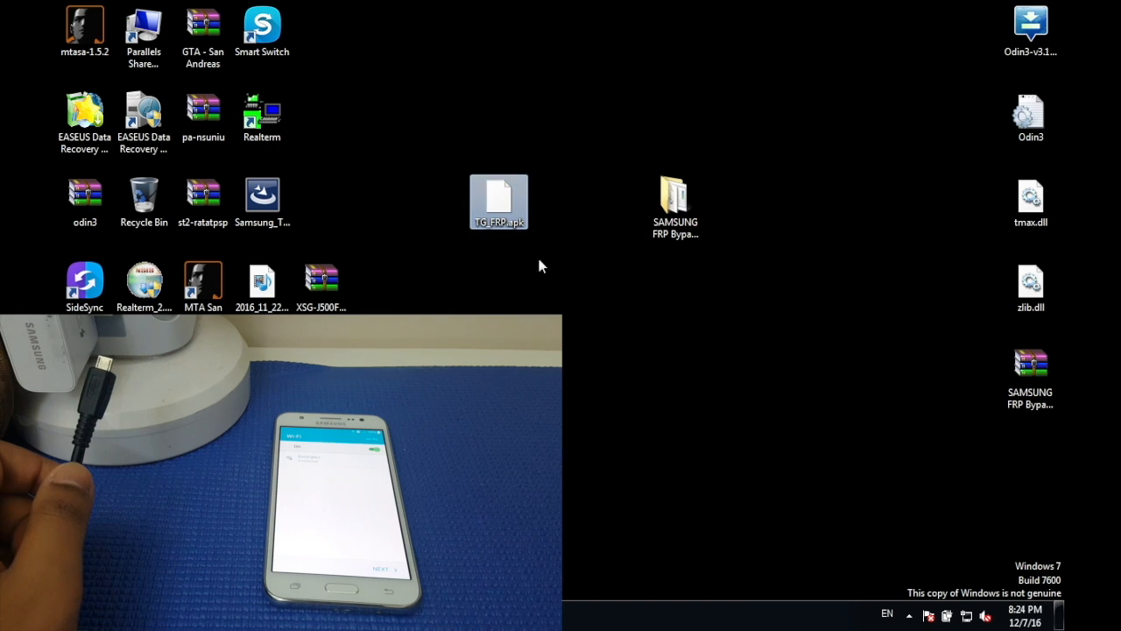
pyautogui.click(516, 270)
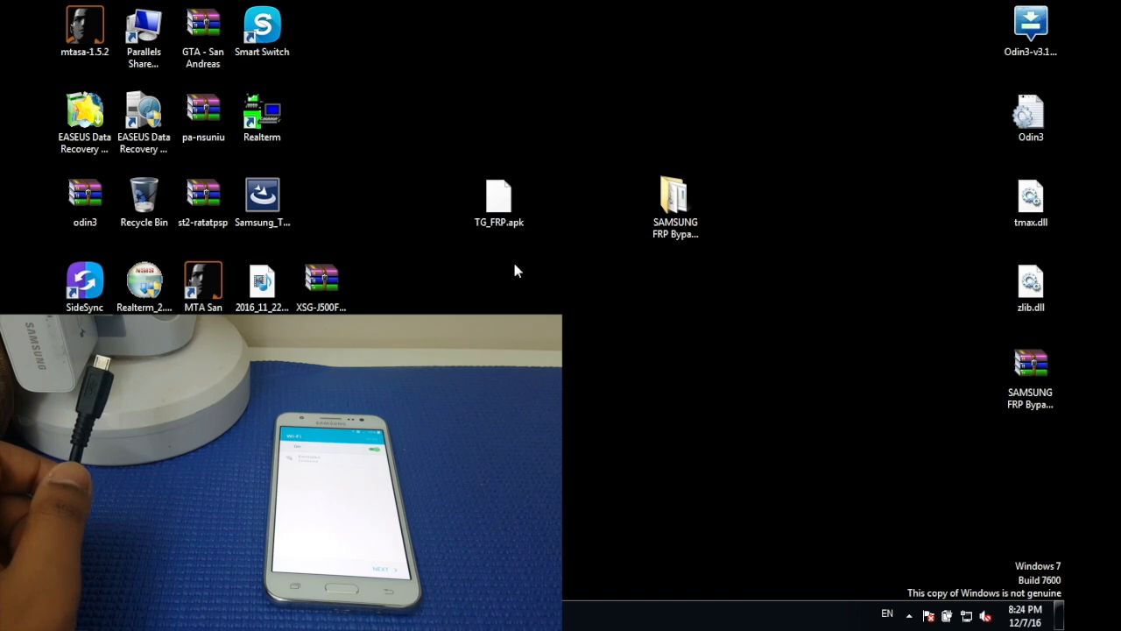
pyautogui.click(497, 196)
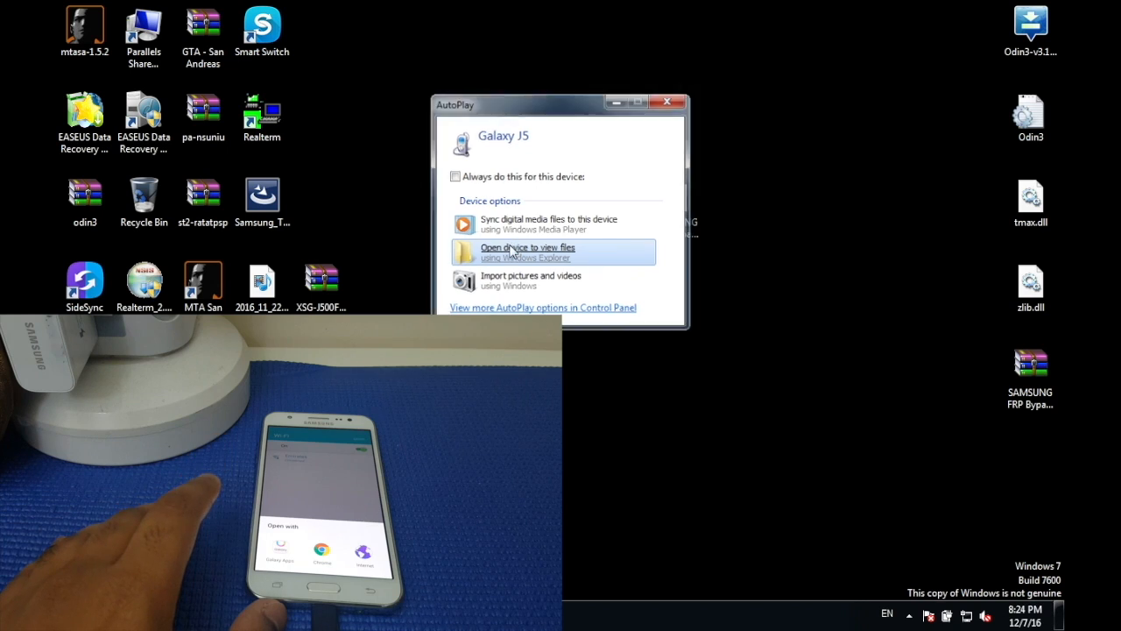
# - Choose 'Open device to view files' for the Galaxy J5 to show its Card and Phone storage
pyautogui.click(526, 252)
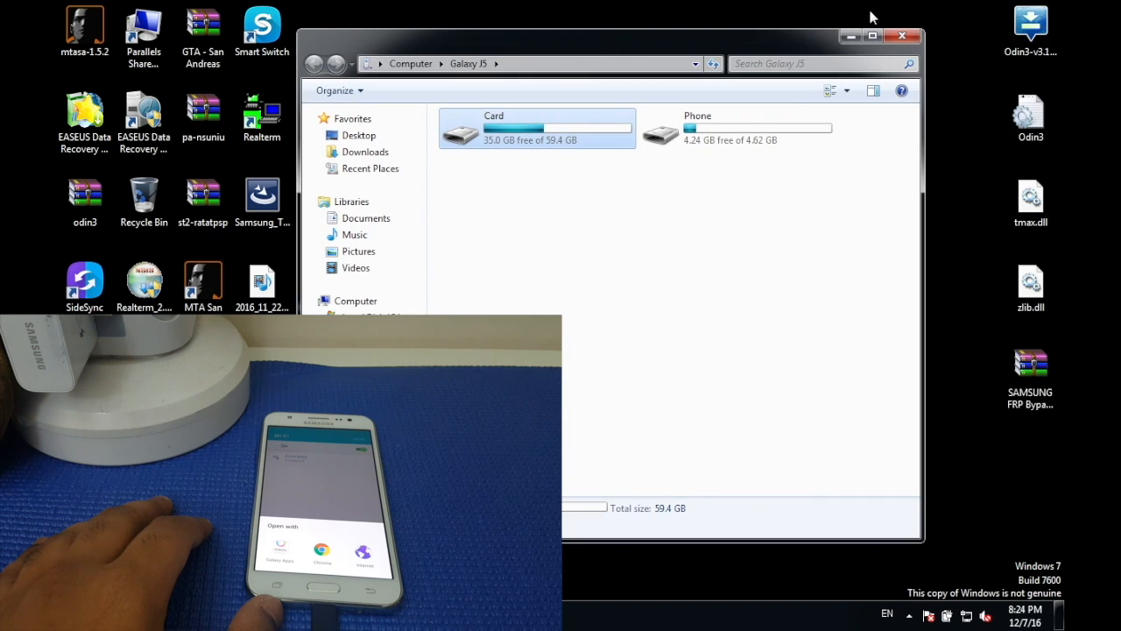
# - Close the Galaxy J5 storage window to return to the desktop
pyautogui.click(900, 35)
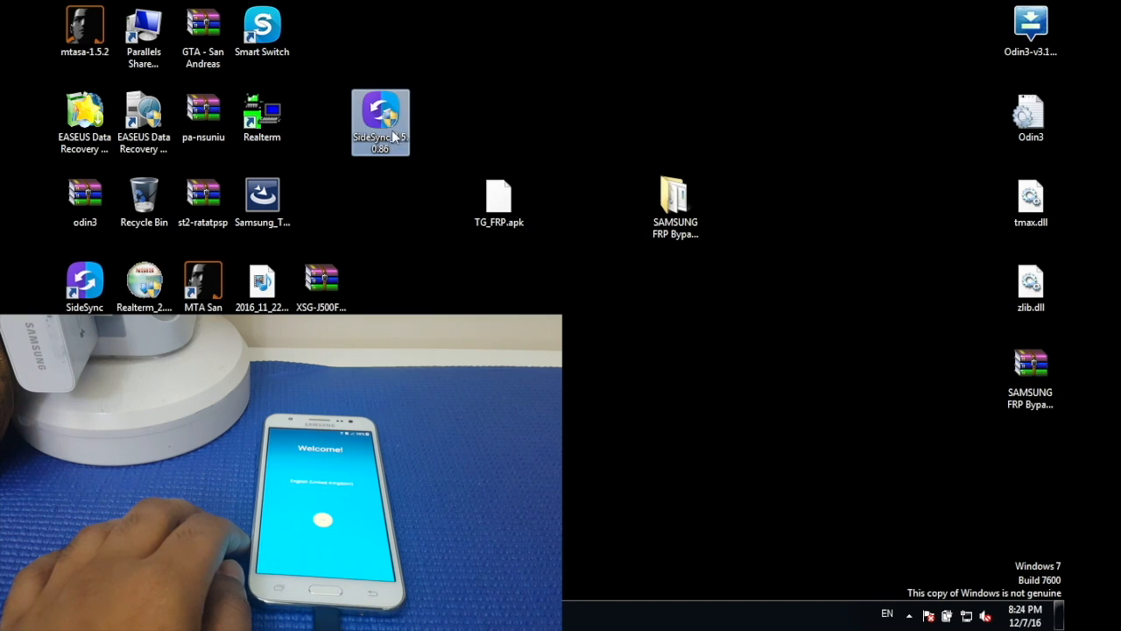
pyautogui.moveTo(396, 191)
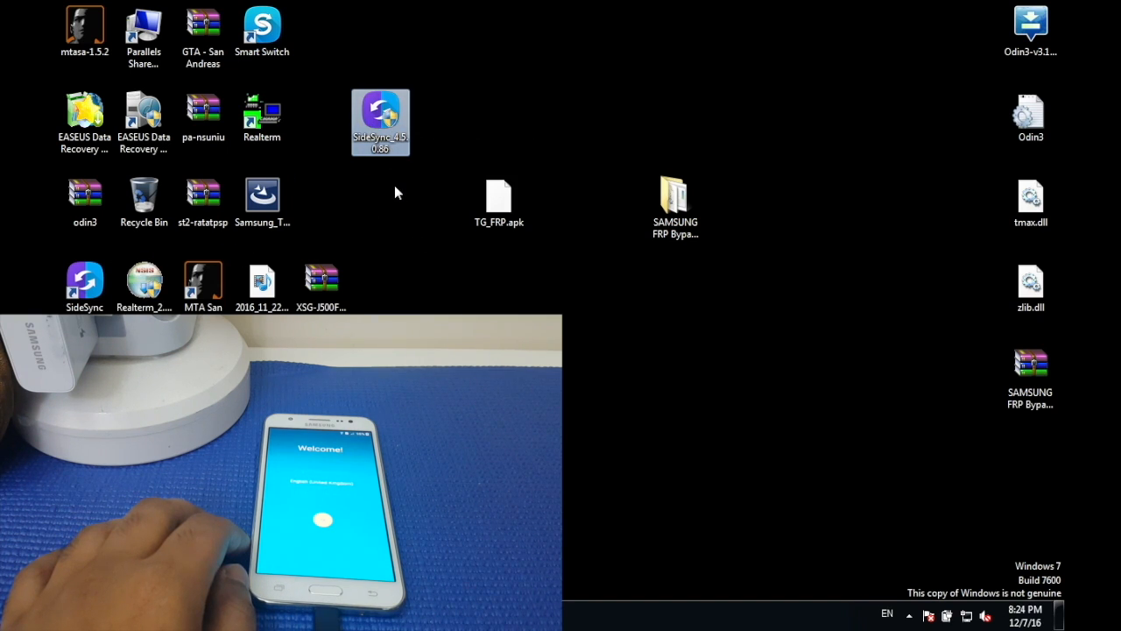
pyautogui.moveTo(380, 141)
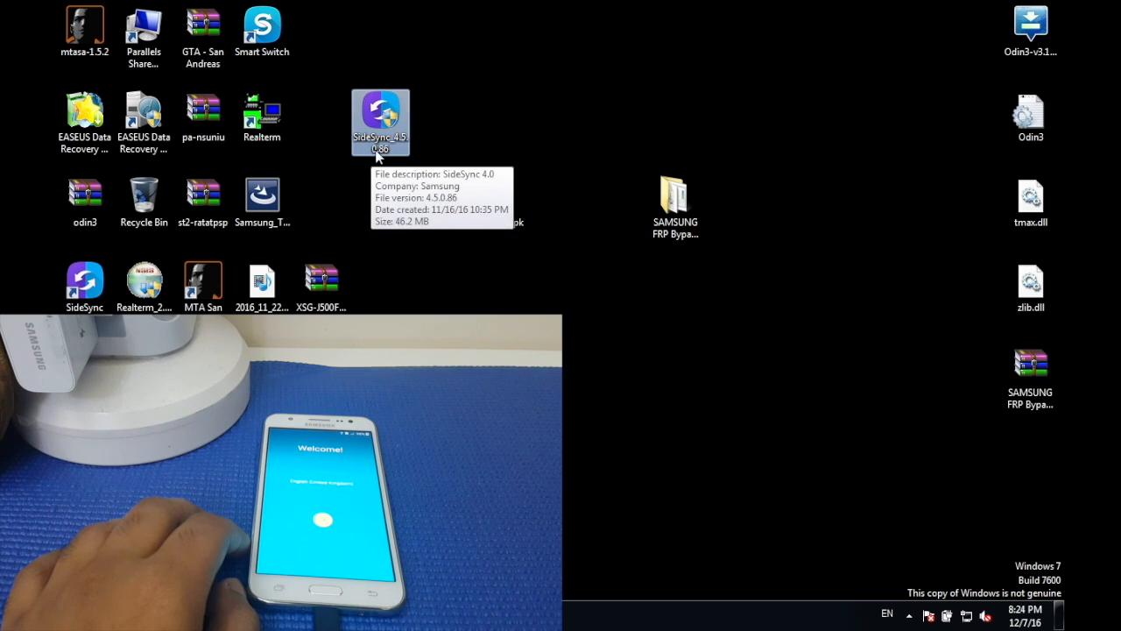
# - Launch SideSync 4 from its desktop shortcut so it starts searching for the phone
pyautogui.doubleClick(380, 114)
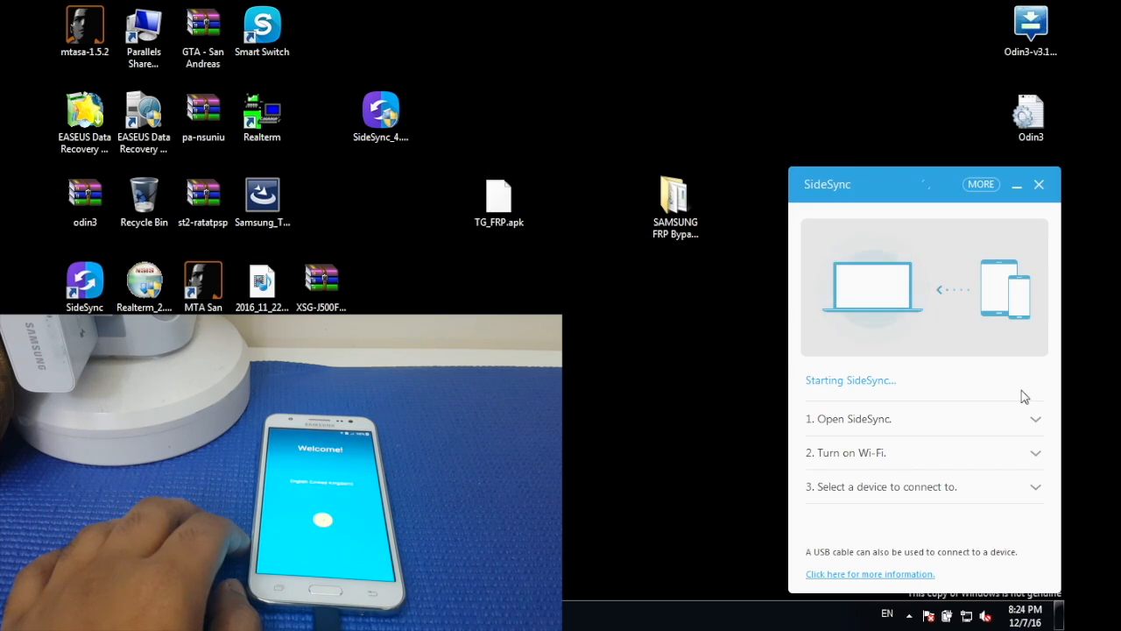